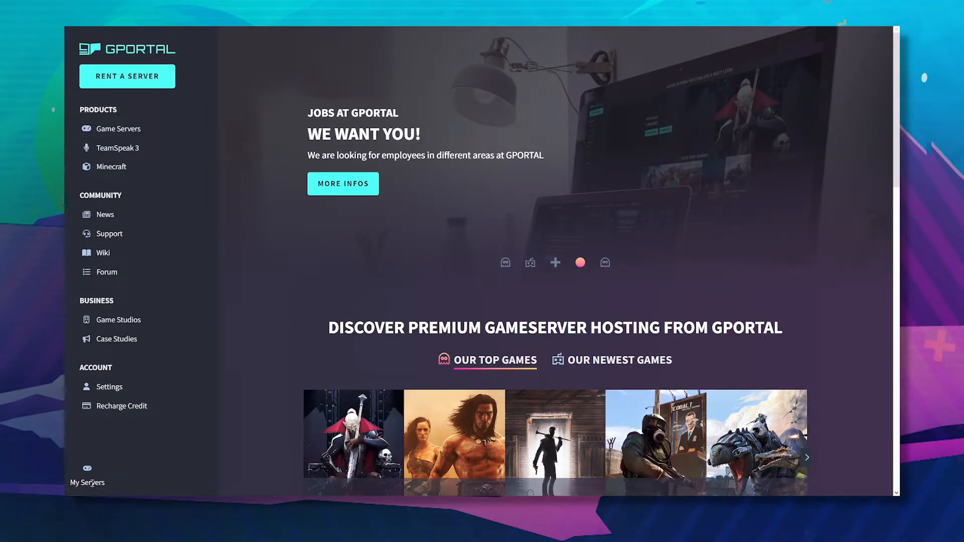
# Step: Open the Gportal Test Minecraft server from My Servers under Gamecloud RAM (UK)
pyautogui.click(87, 479)
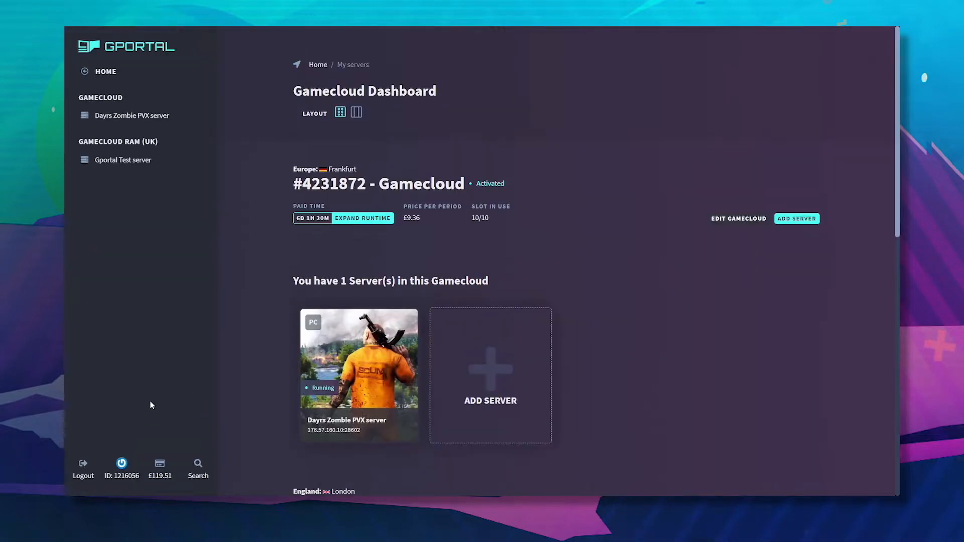
pyautogui.scroll(-3)
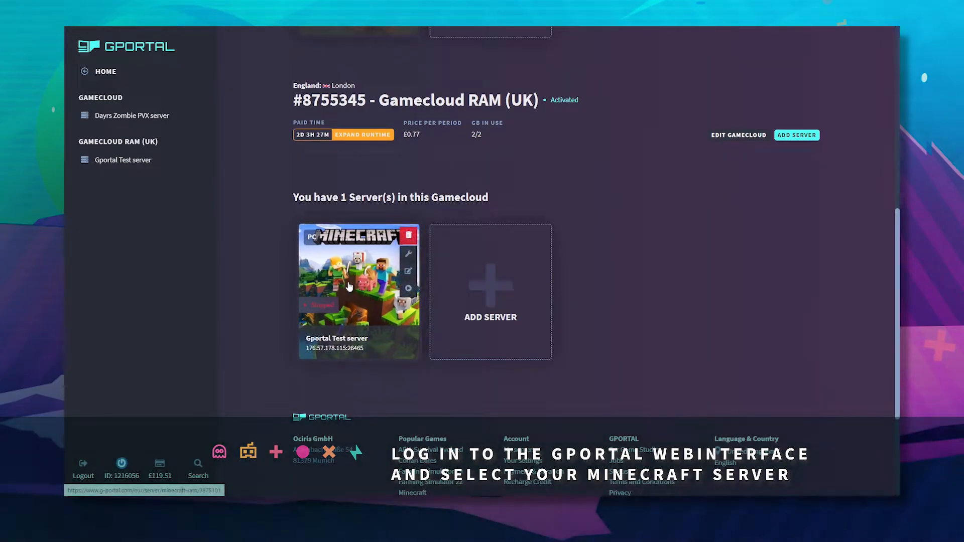
pyautogui.click(359, 273)
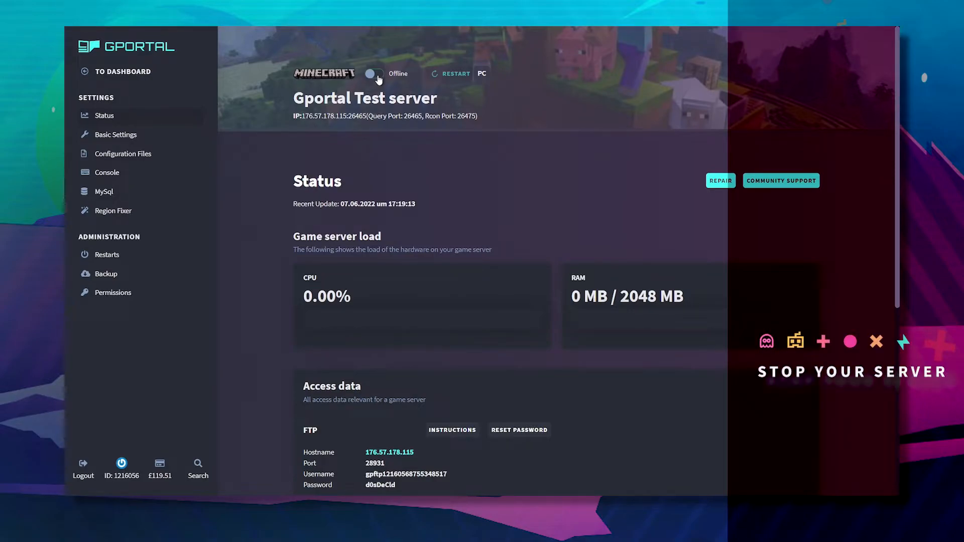
pyautogui.moveTo(106, 274)
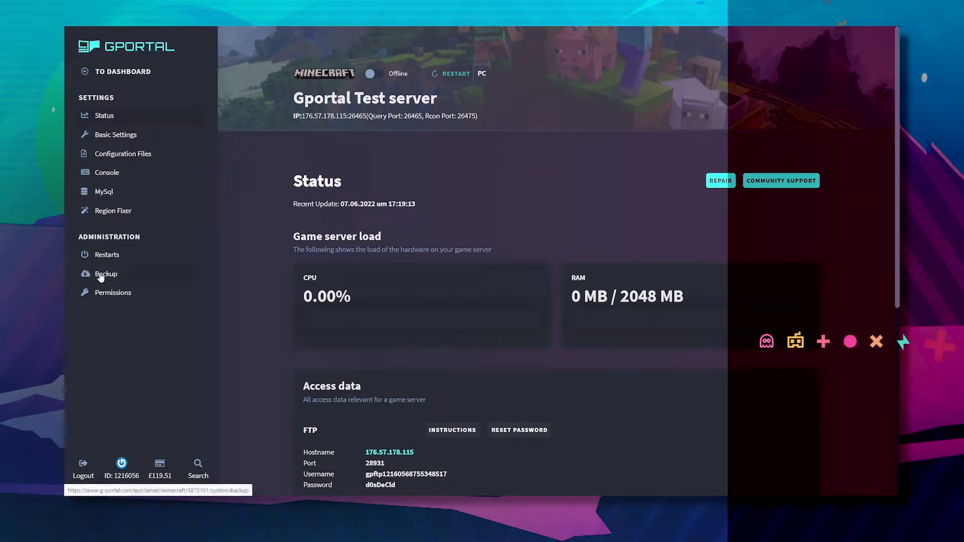
# Step: Create a 61.16 MiB backup of the Gportal Test server from the Backup page
pyautogui.click(106, 274)
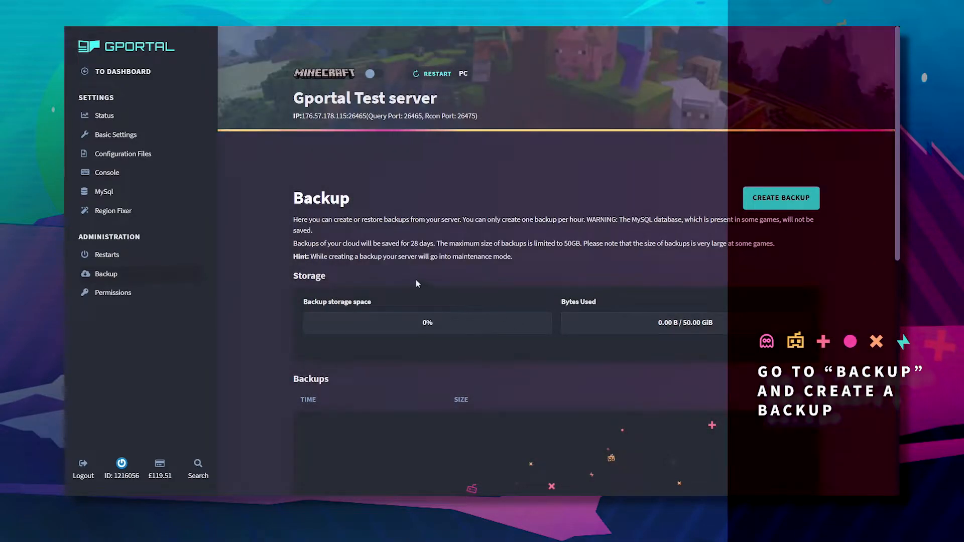
pyautogui.click(781, 197)
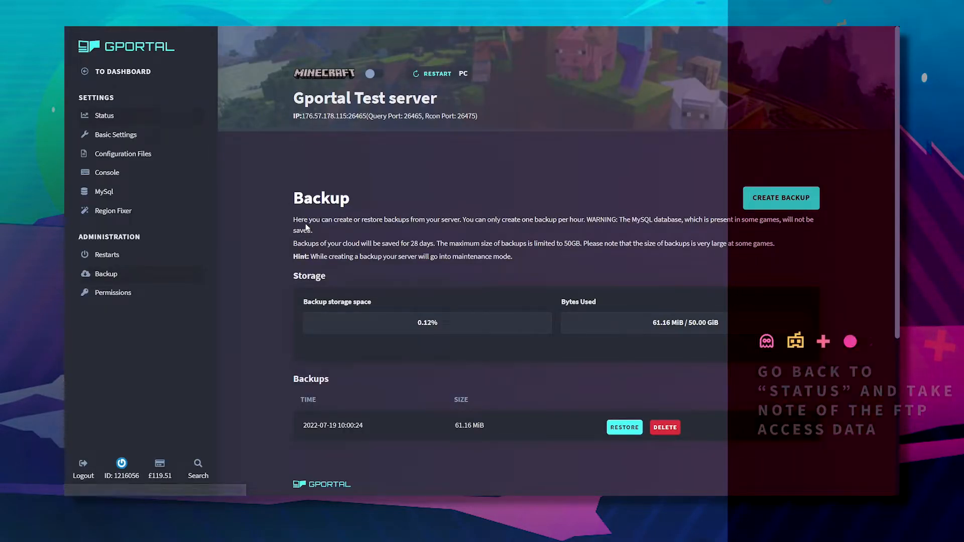
pyautogui.click(104, 115)
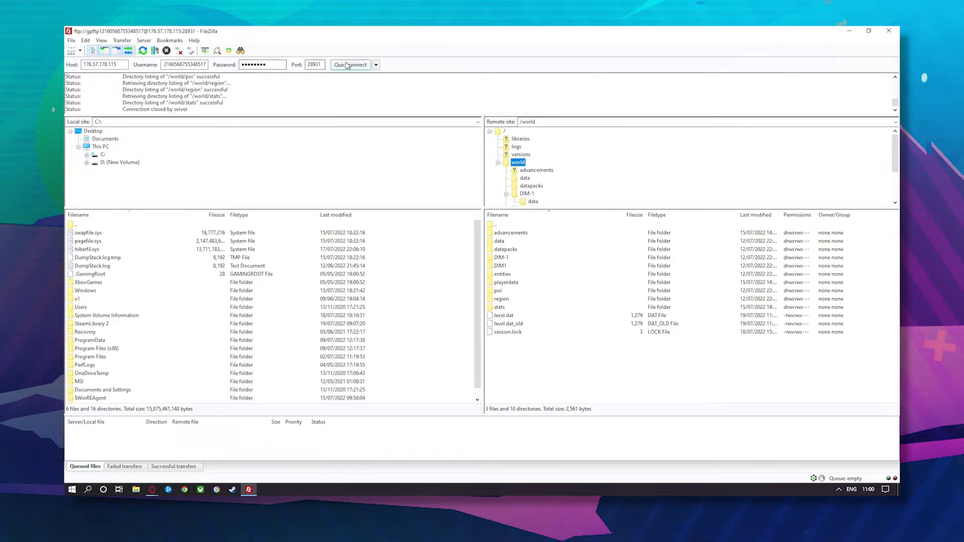
# Step: Quickconnect FileZilla to the game server over FTP
pyautogui.click(350, 64)
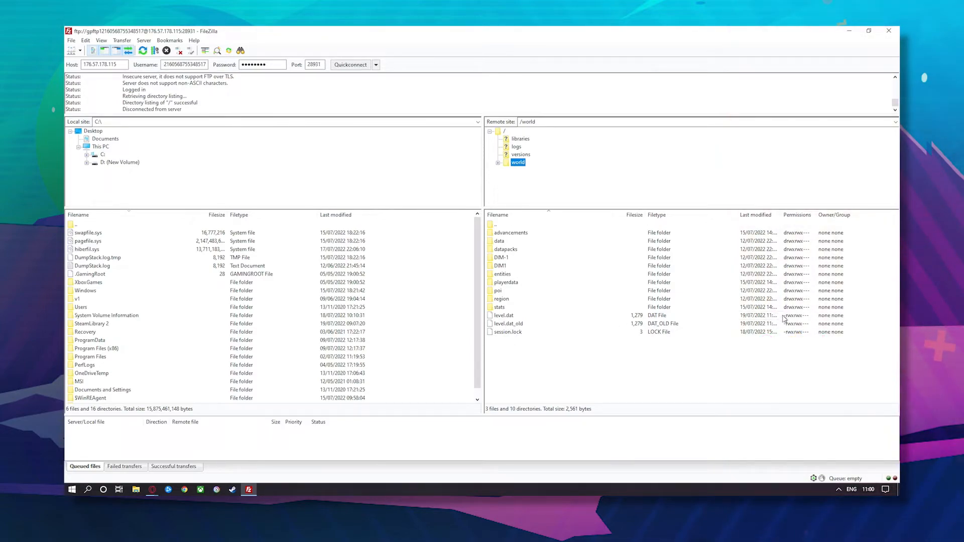
# Step: Delete level.dat from the server's world folder and confirm
pyautogui.click(508, 323)
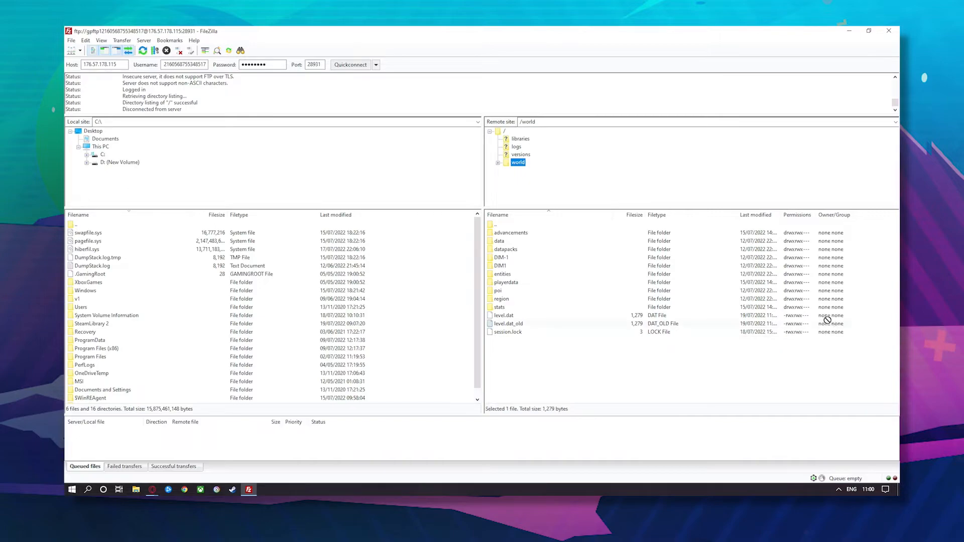
pyautogui.rightClick(504, 315)
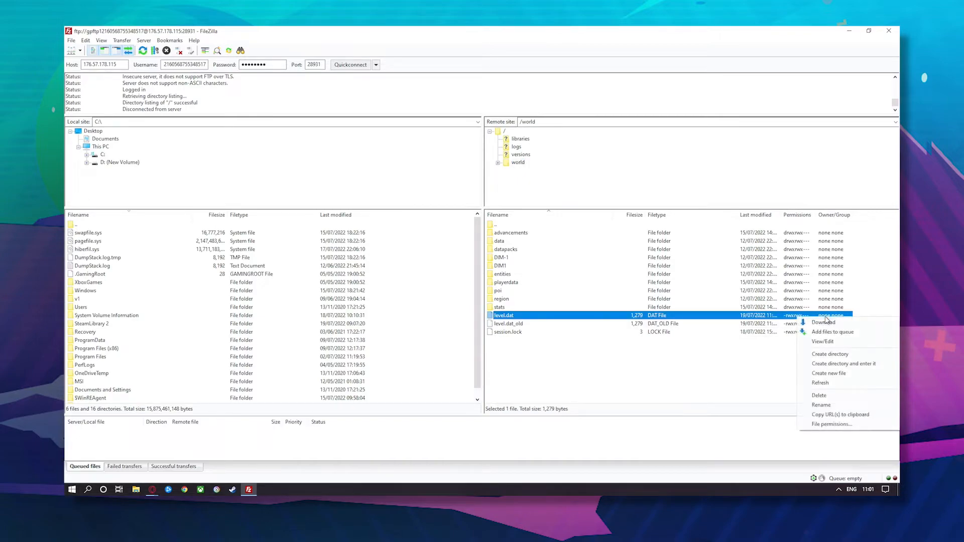
pyautogui.click(819, 395)
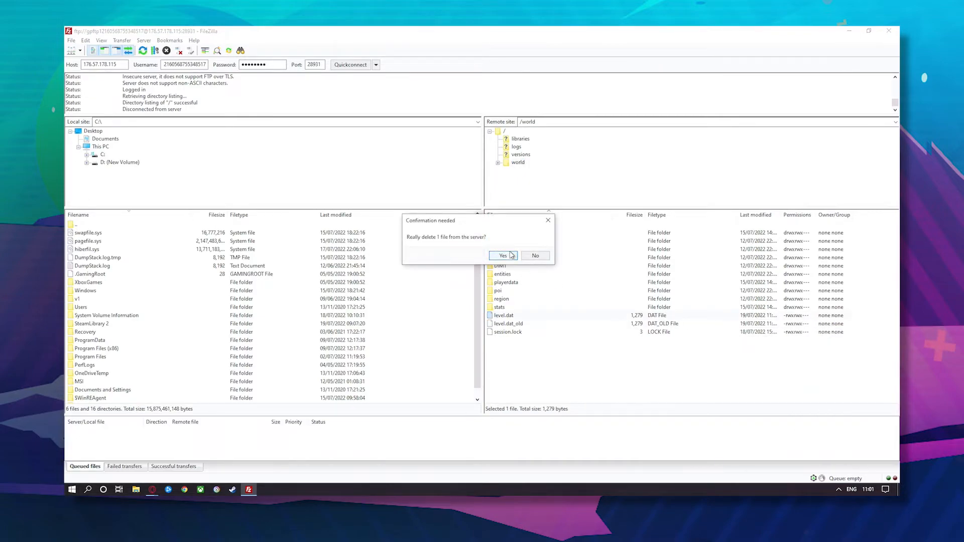
pyautogui.click(503, 255)
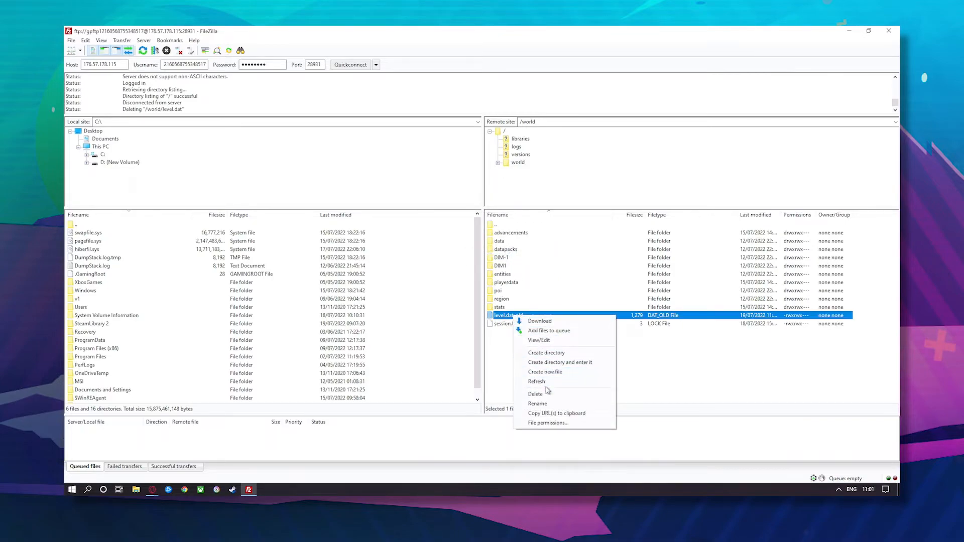
# Step: Delete level.dat_old from the world folder and confirm
pyautogui.click(535, 394)
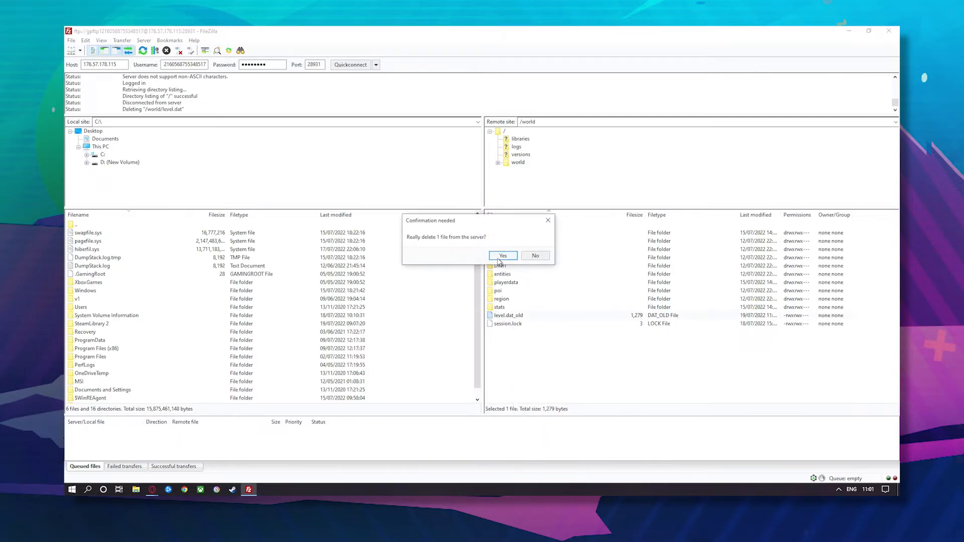
pyautogui.click(502, 255)
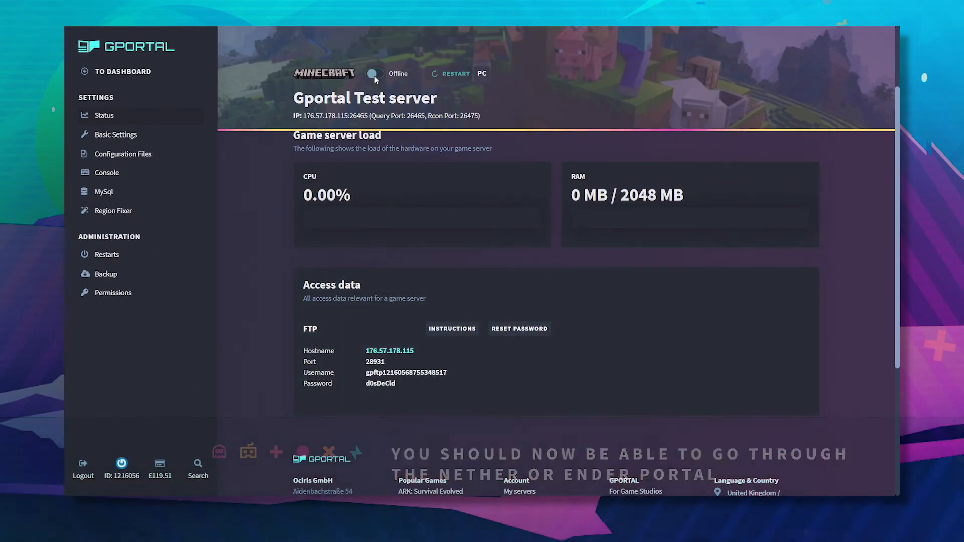
# Step: Toggle the Gportal Test server's power switch on so it shows Starting
pyautogui.click(374, 73)
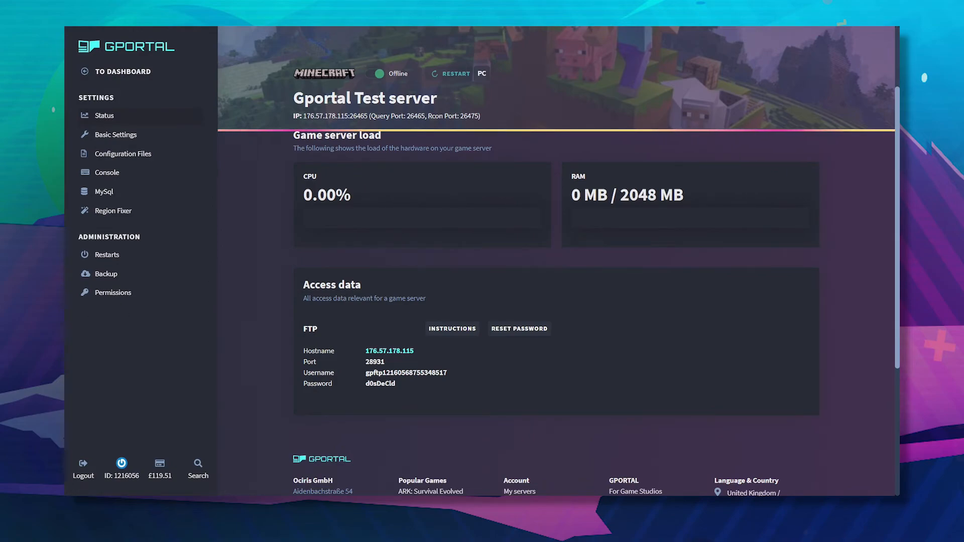
pyautogui.click(454, 74)
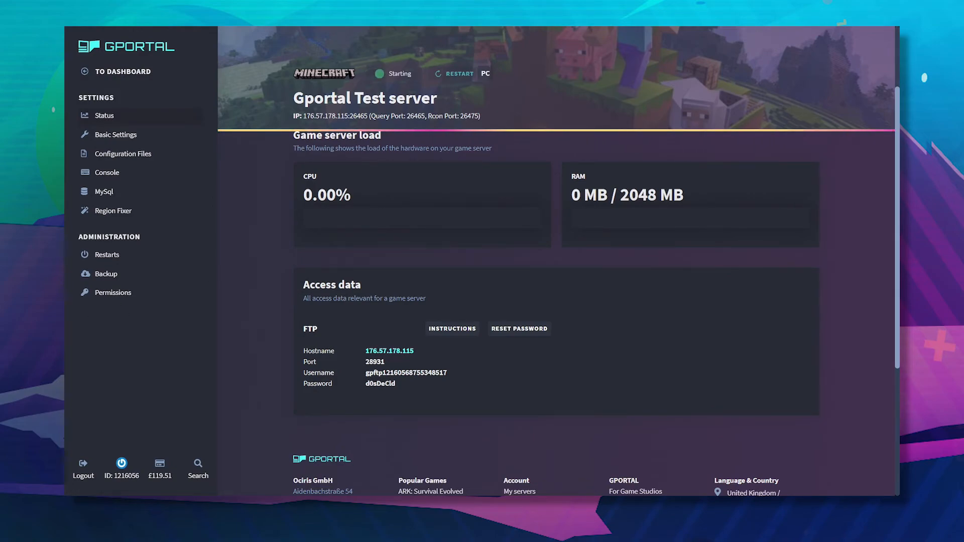